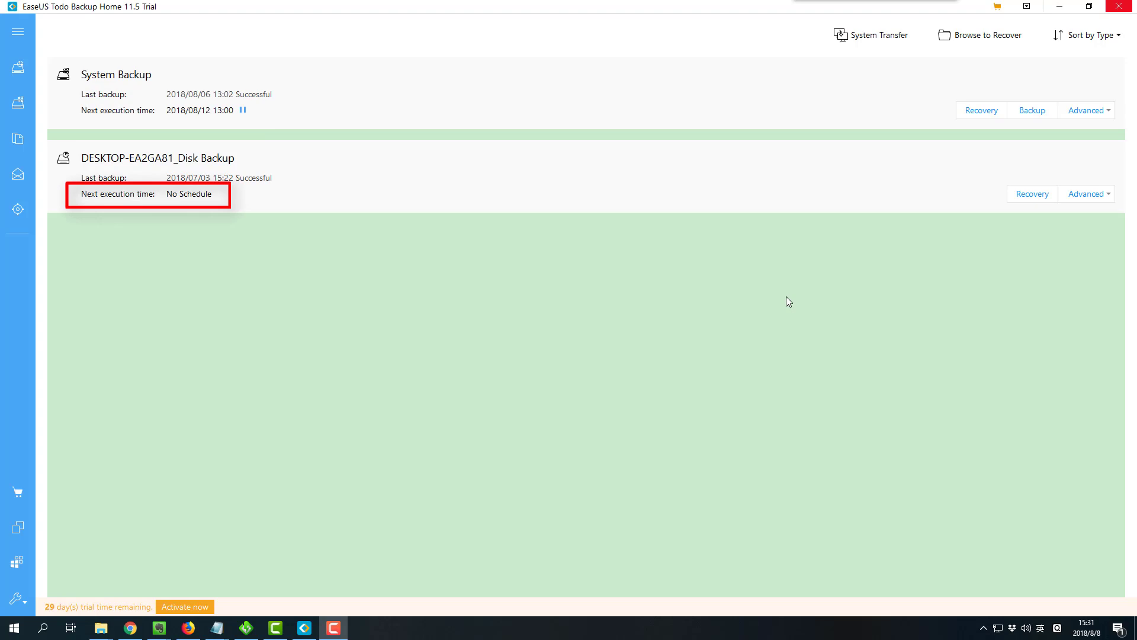
pyautogui.moveTo(769, 277)
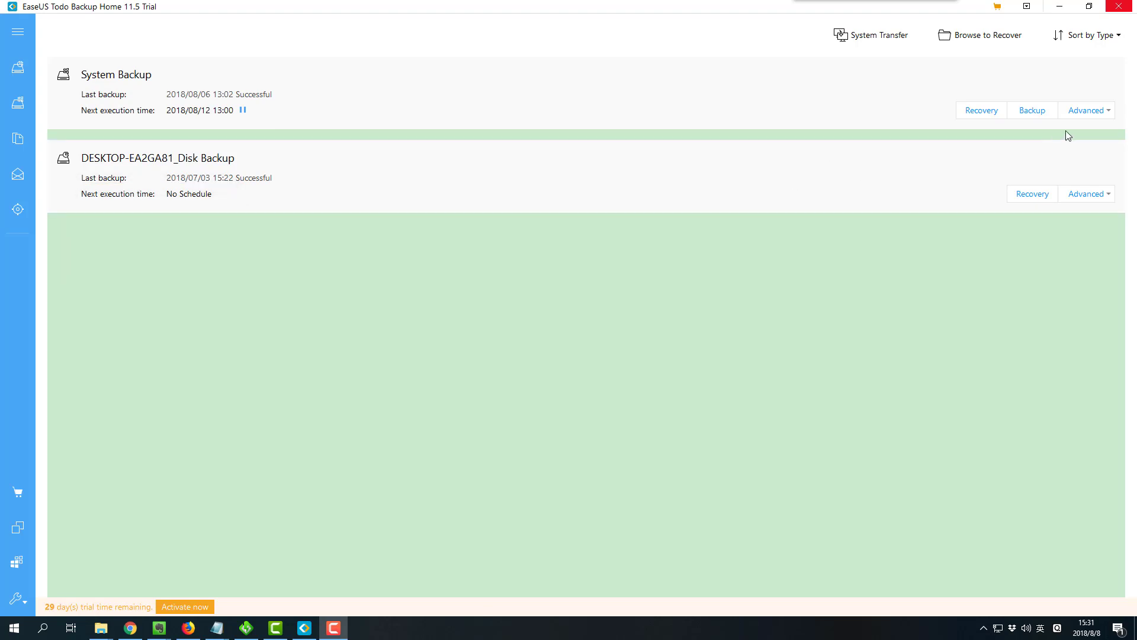
# Start a new System Backup plan and bring up its Backup Scheme schedule settings.
pyautogui.click(1088, 110)
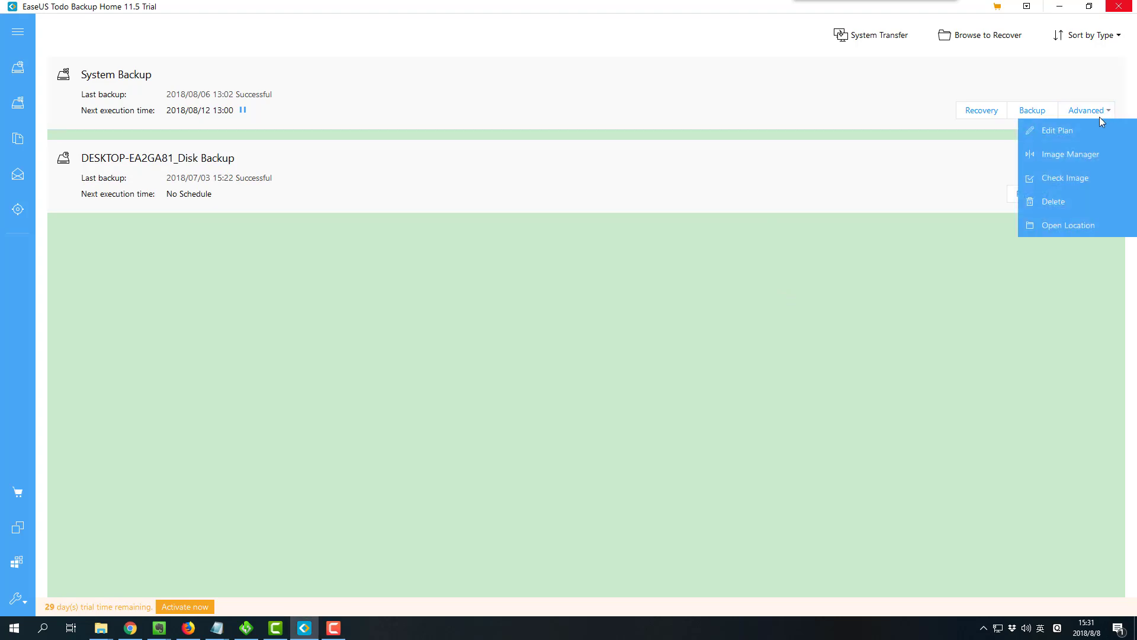
pyautogui.moveTo(1059, 131)
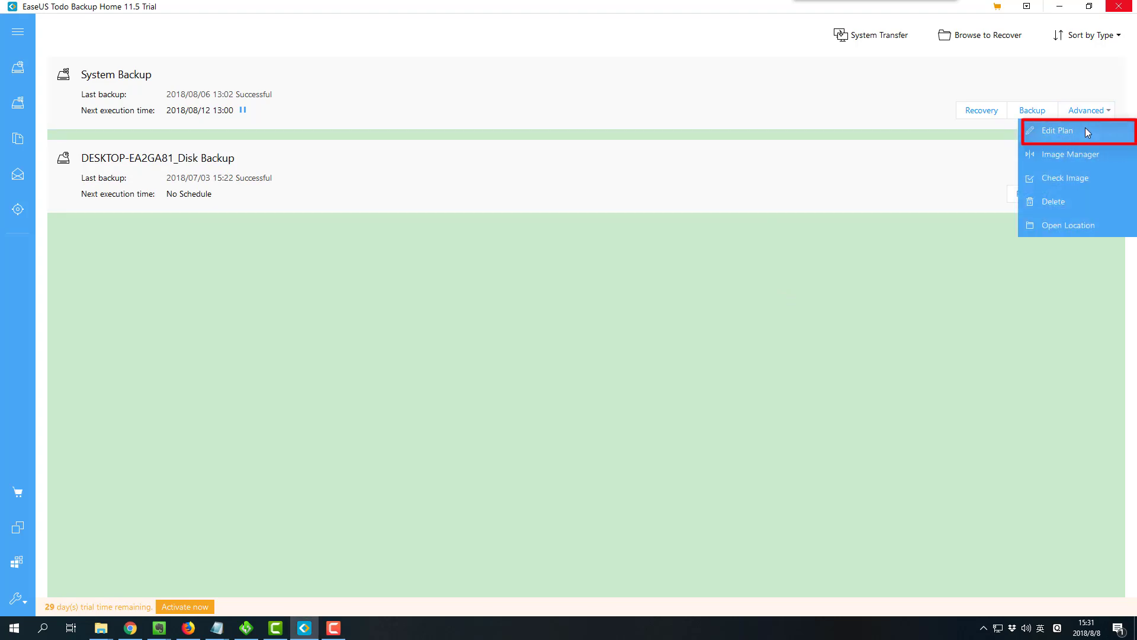
pyautogui.moveTo(1029, 133)
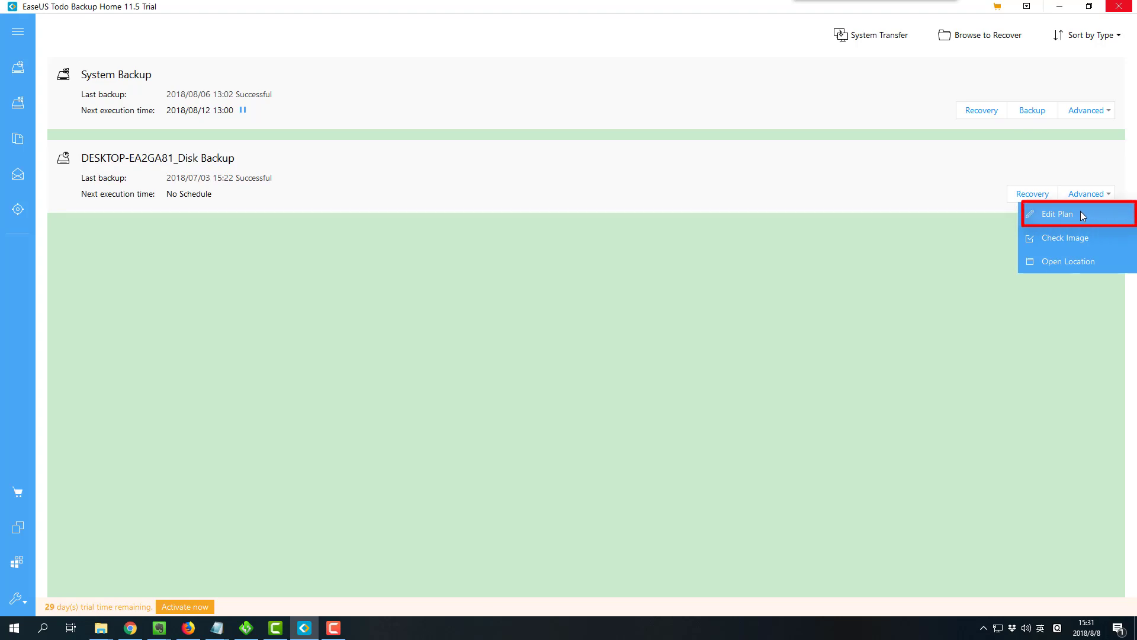
pyautogui.click(813, 291)
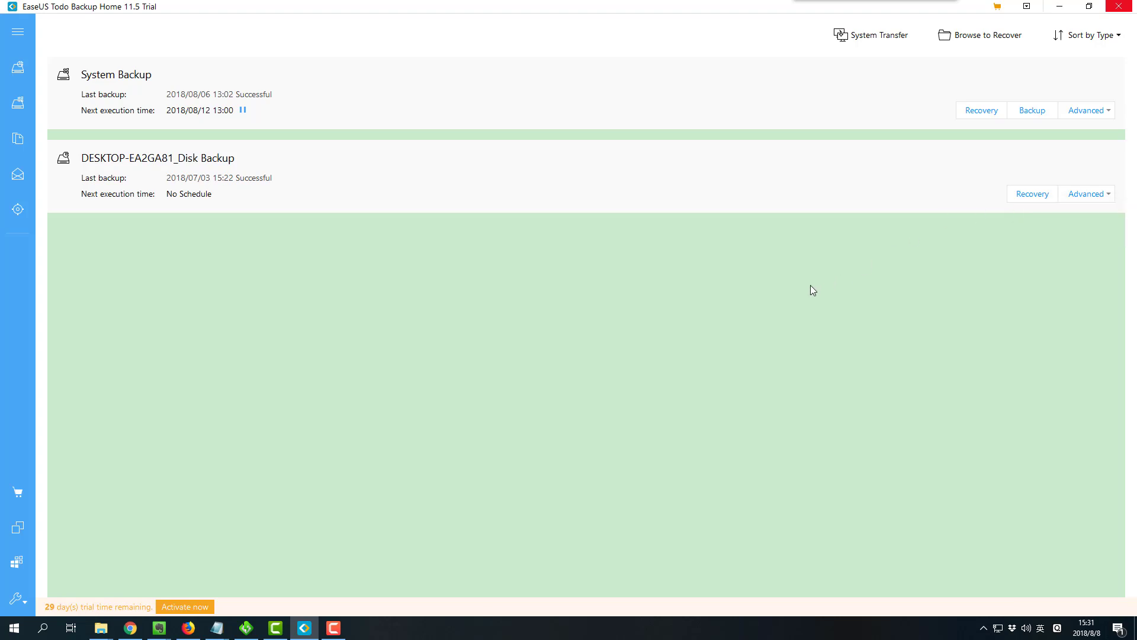
pyautogui.moveTo(41, 145)
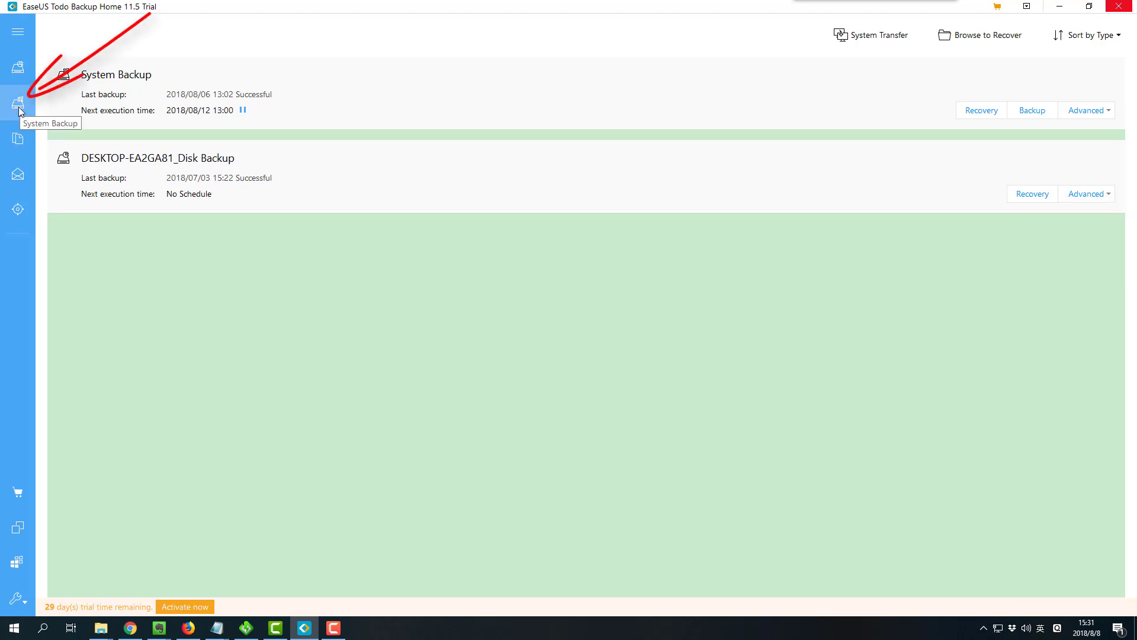
pyautogui.click(17, 101)
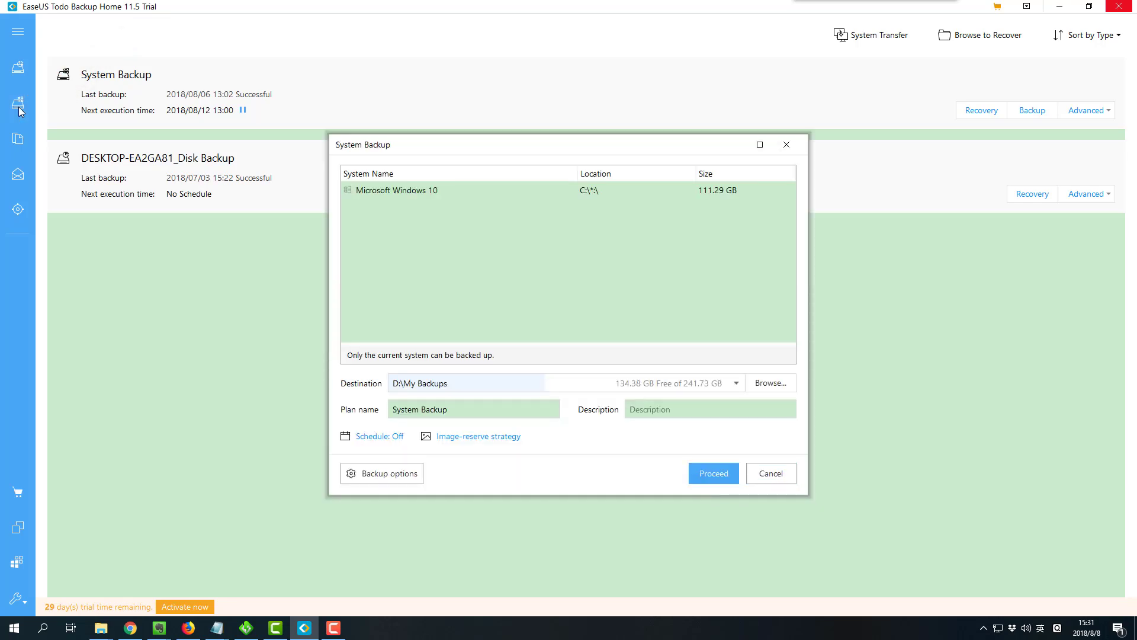
pyautogui.moveTo(411, 270)
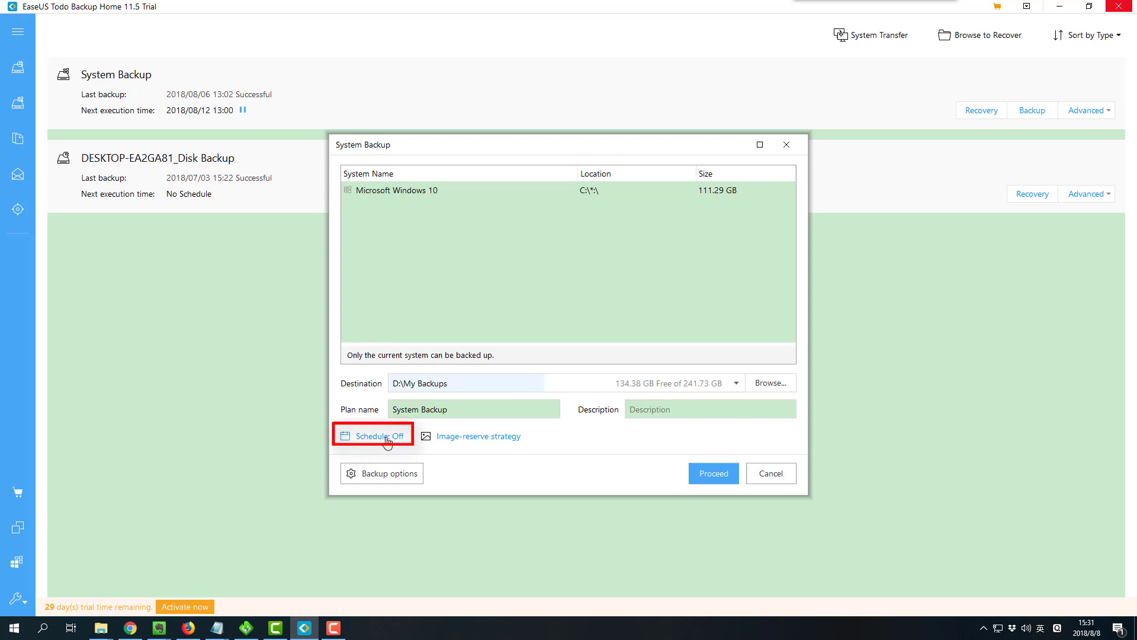
pyautogui.click(378, 435)
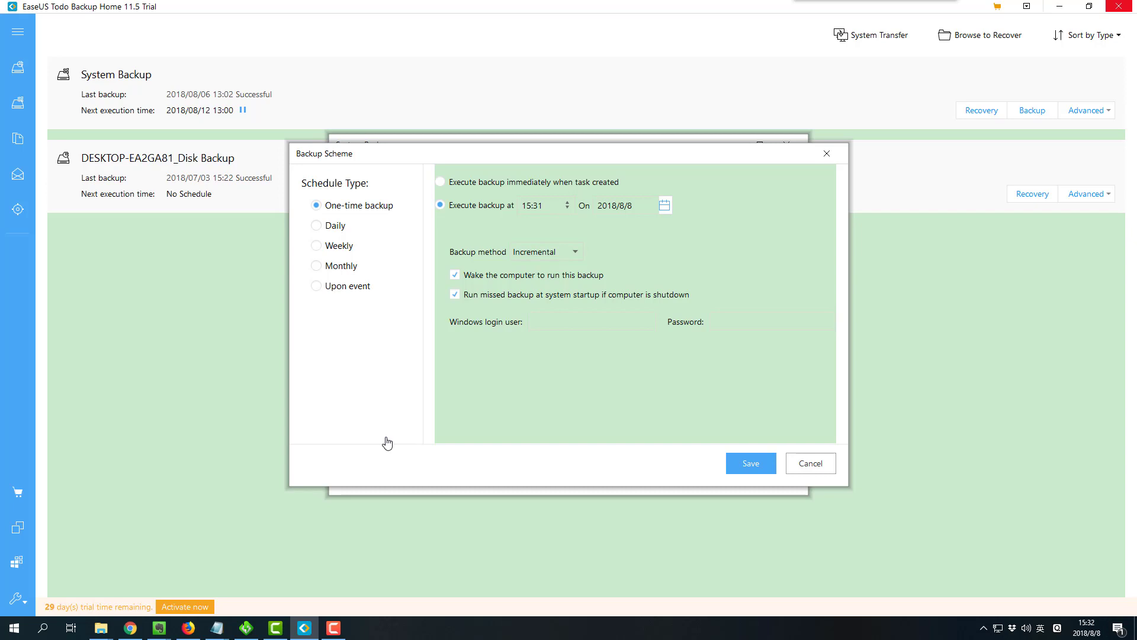
# Choose the Daily schedule type for the new backup.
pyautogui.click(316, 226)
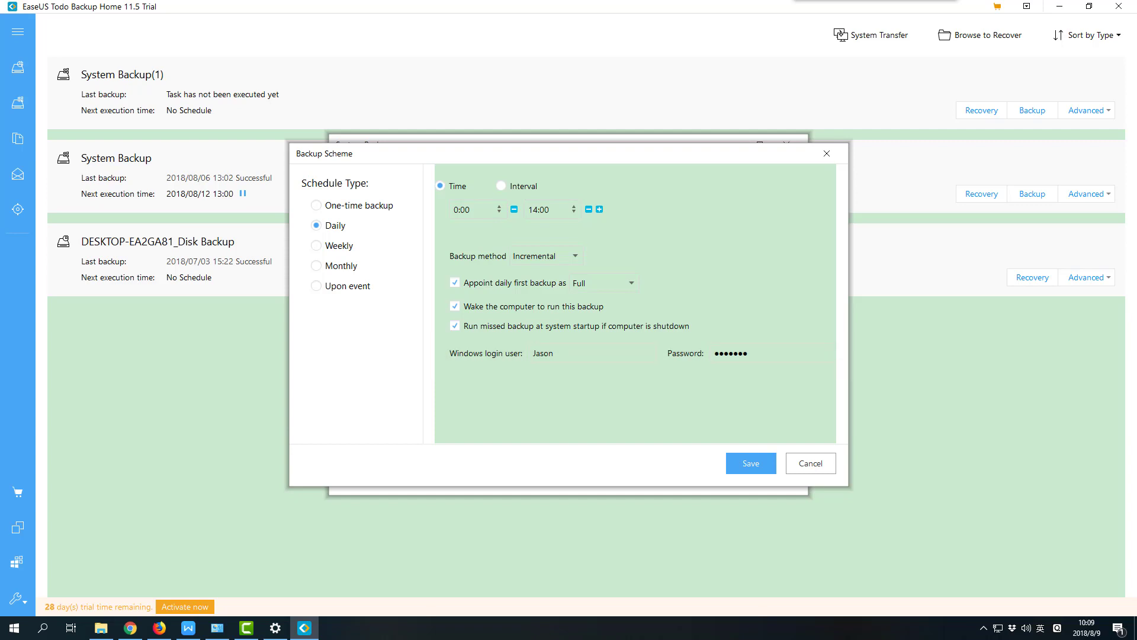
# Try One-time and Daily schedules with an added time, then switch to Weekly on Sunday at 10:08.
pyautogui.click(317, 206)
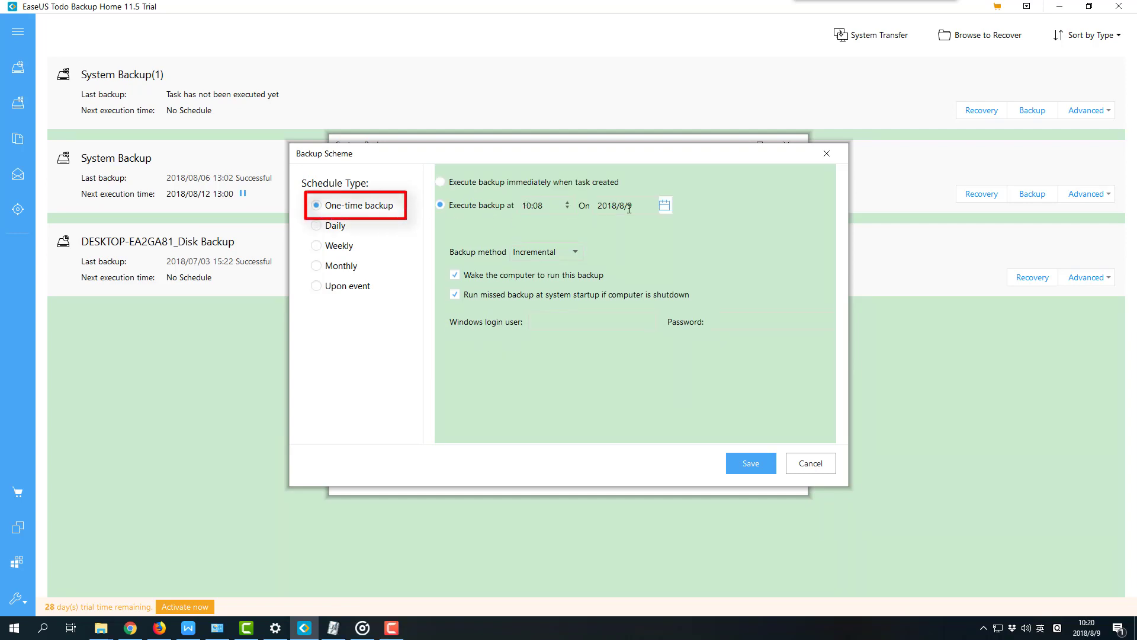
pyautogui.moveTo(533, 208)
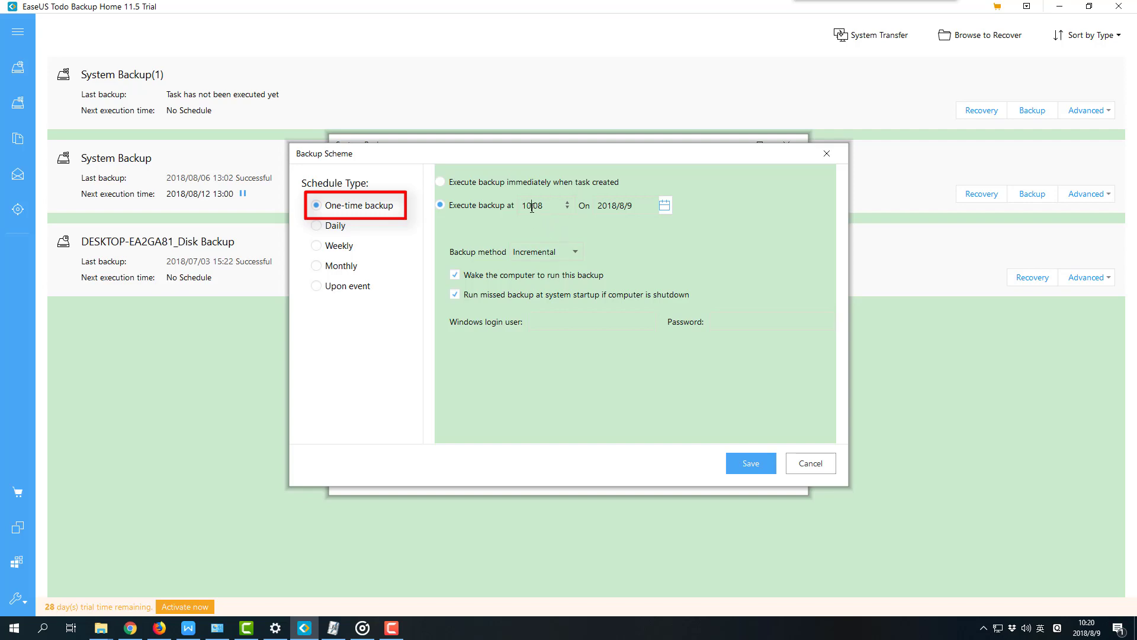
pyautogui.click(524, 205)
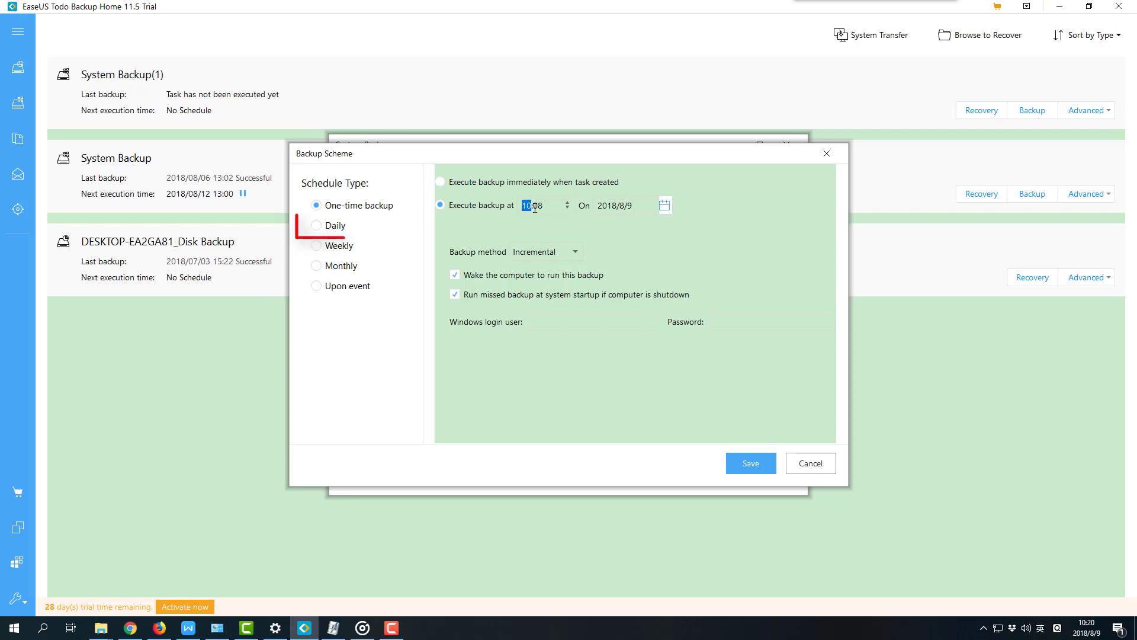
pyautogui.click(317, 225)
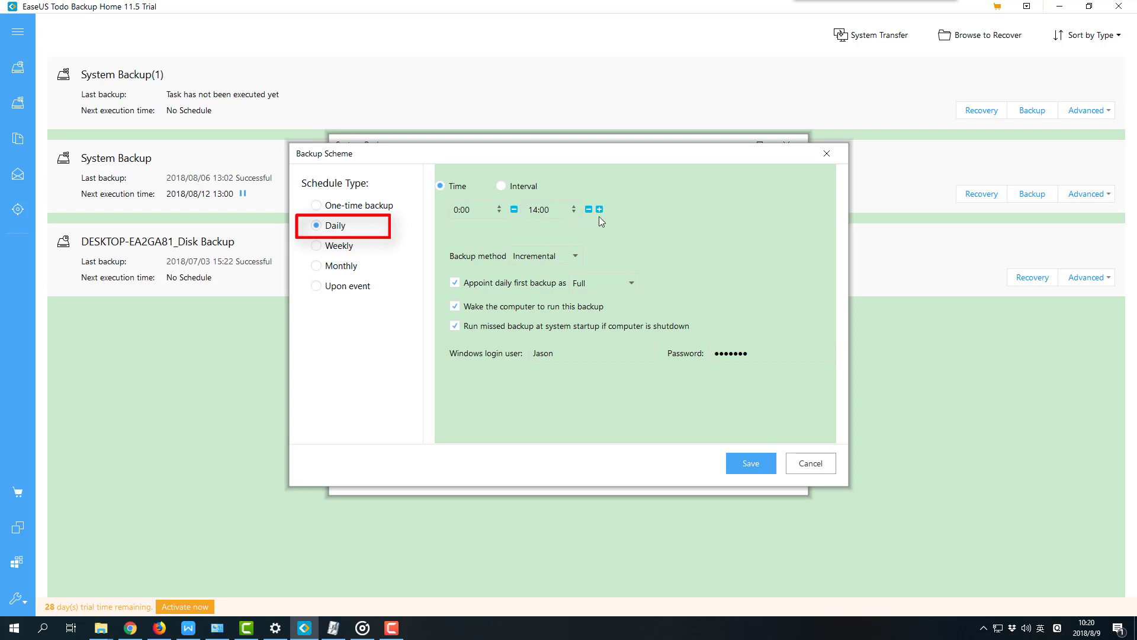
pyautogui.click(598, 209)
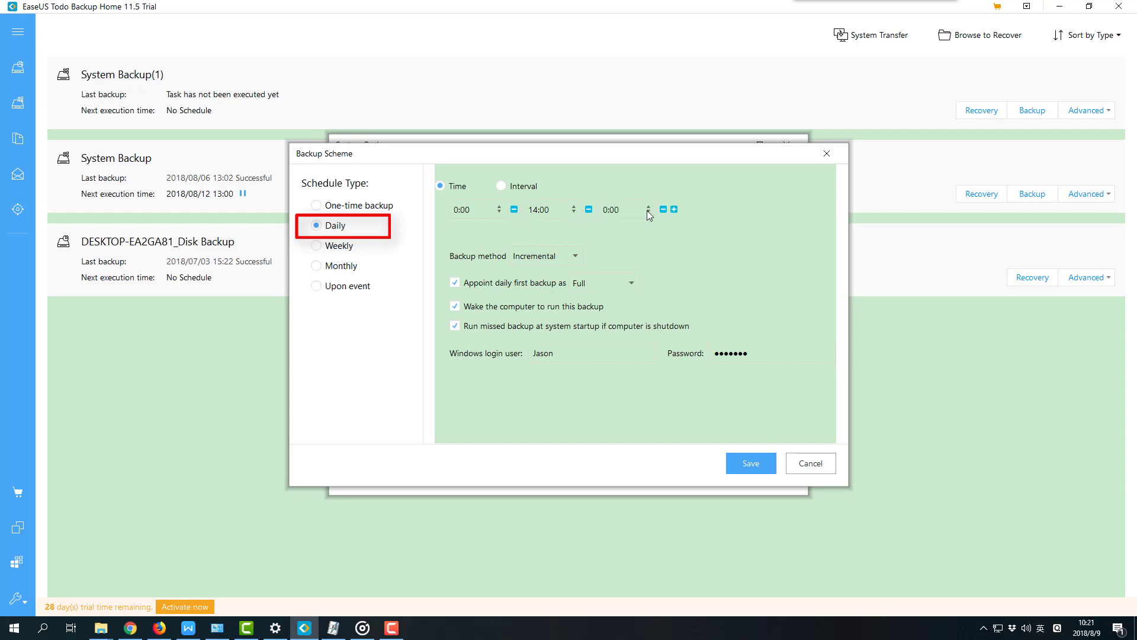
pyautogui.click(316, 245)
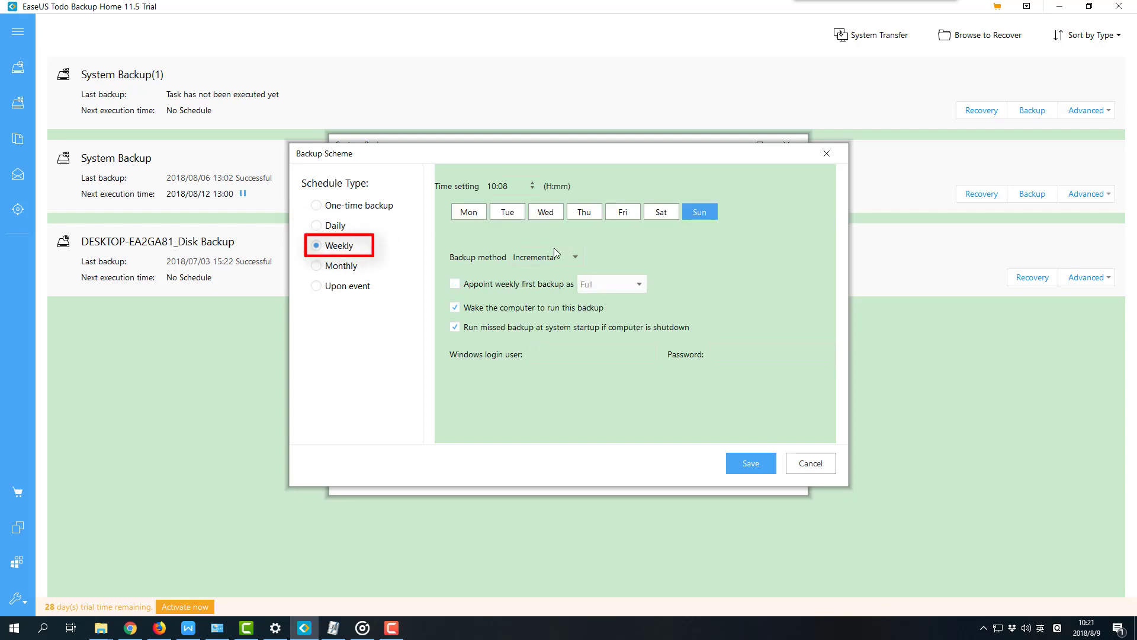
# Pick weekdays with first weekly backup Full, then switch to a Monthly schedule at 10:08.
pyautogui.click(545, 211)
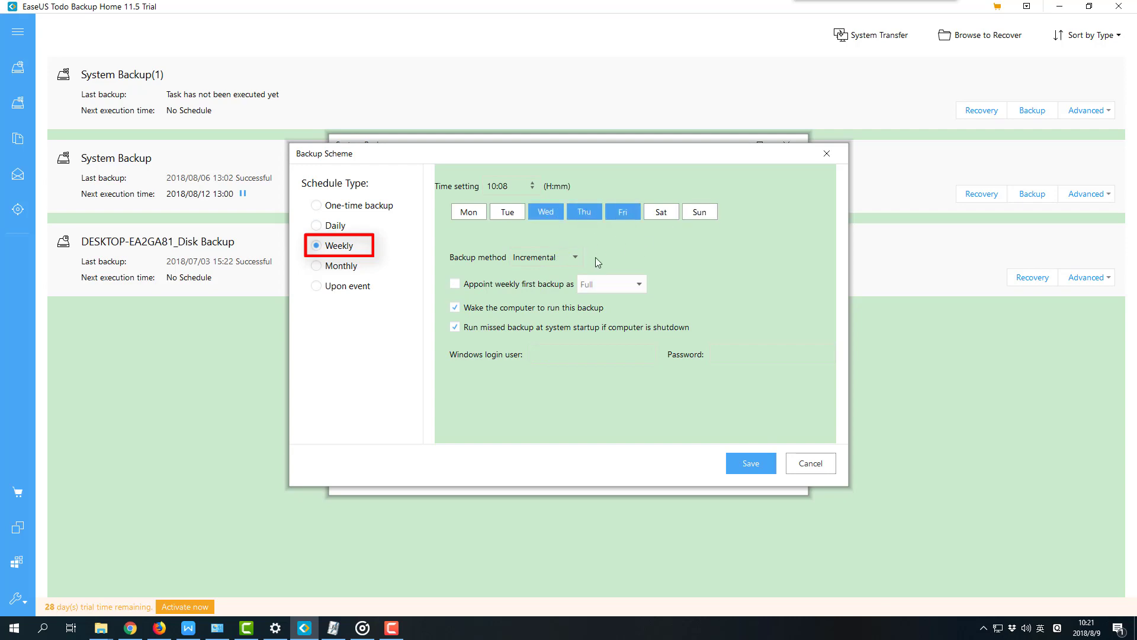
pyautogui.click(455, 283)
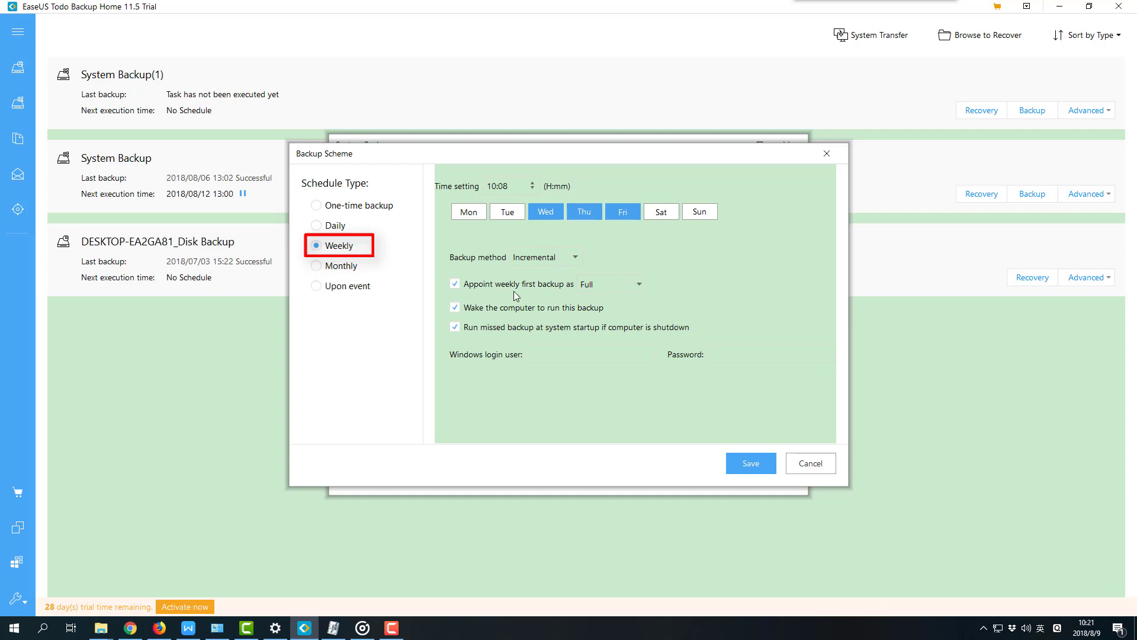
pyautogui.click(342, 266)
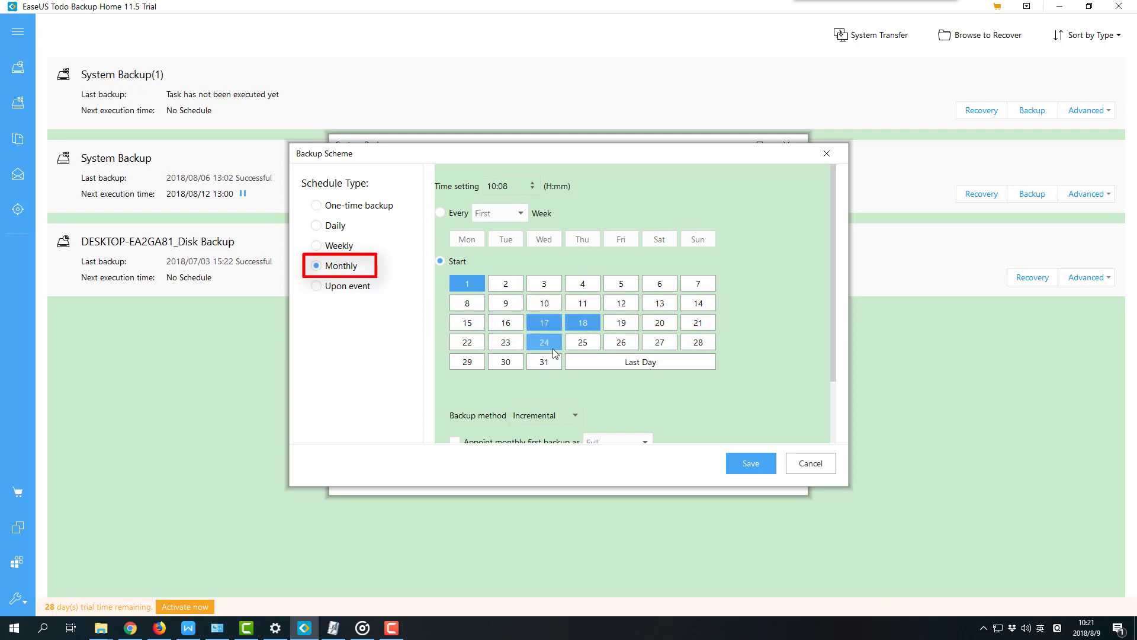
# Choose the Upon event schedule type, starting at system startup.
pyautogui.click(317, 285)
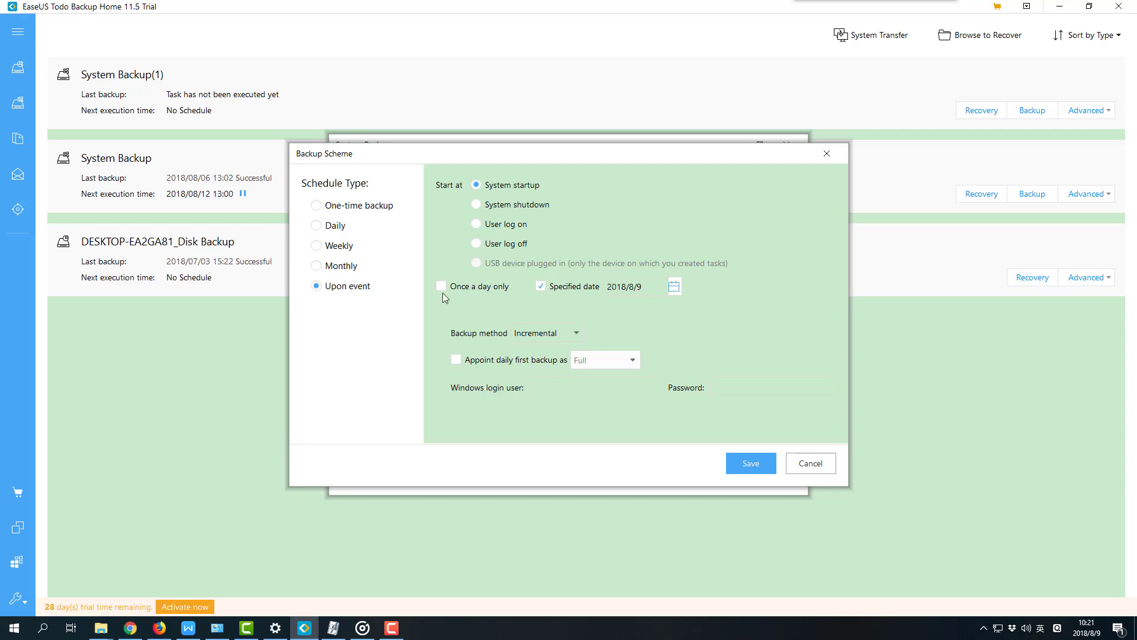
pyautogui.moveTo(586, 268)
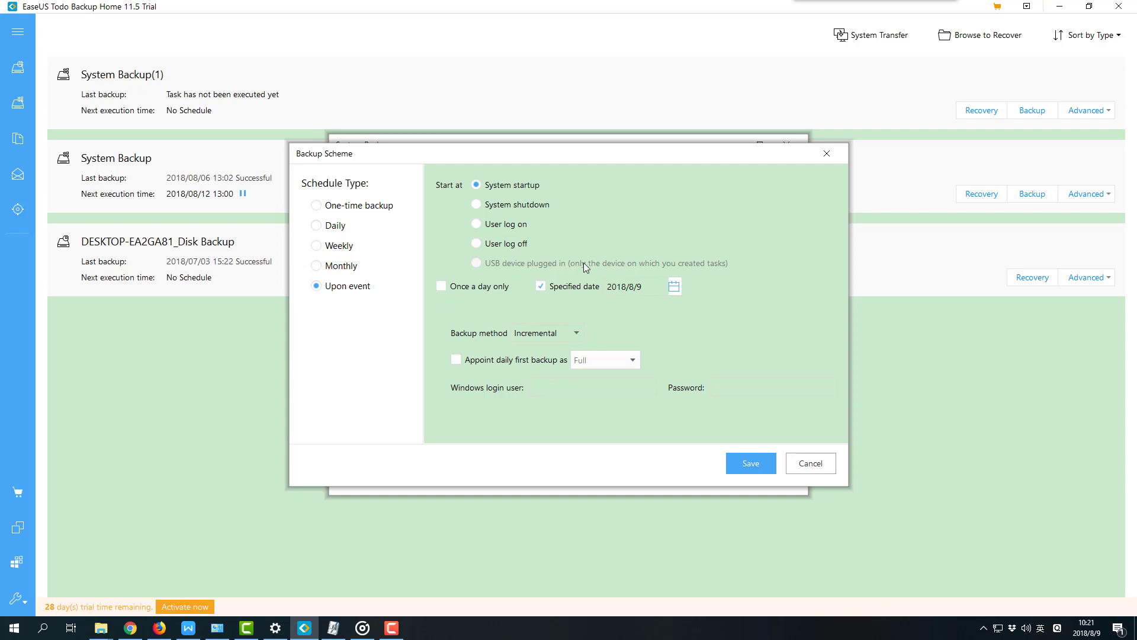
pyautogui.moveTo(536, 334)
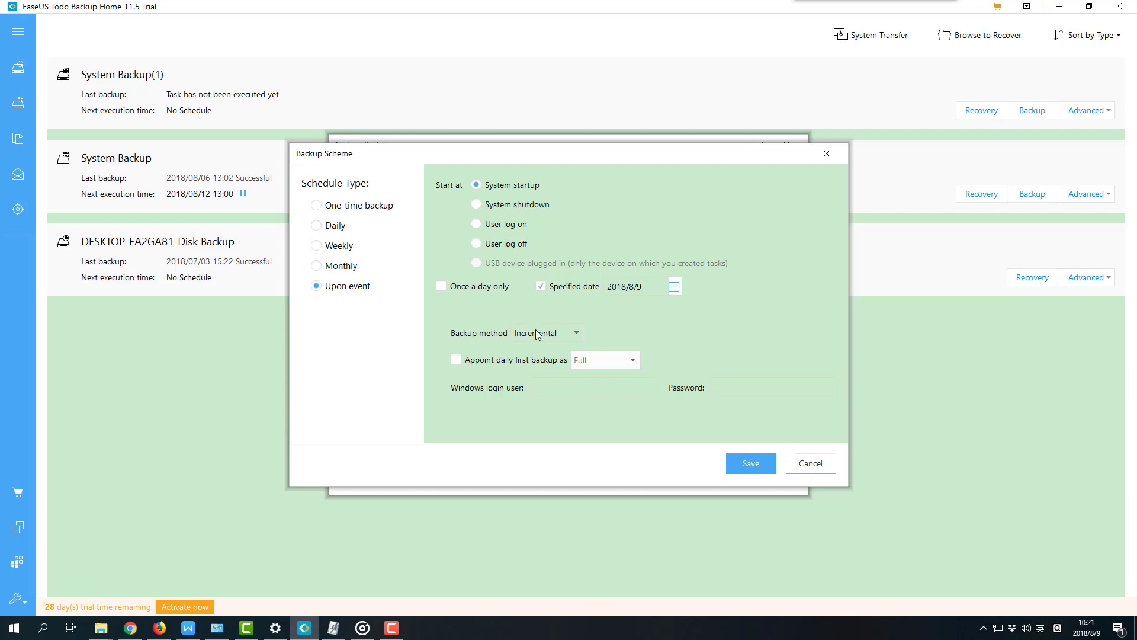